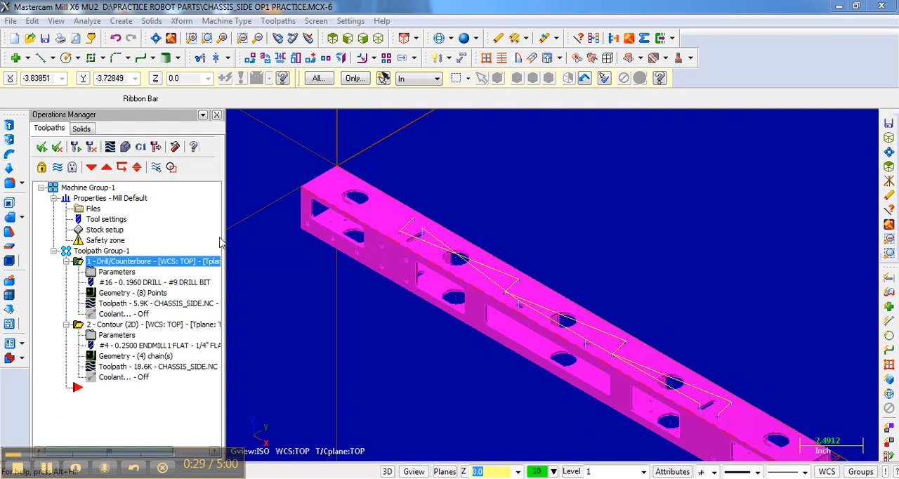
{"action": "mouse_move", "coordinate": [234, 137]}
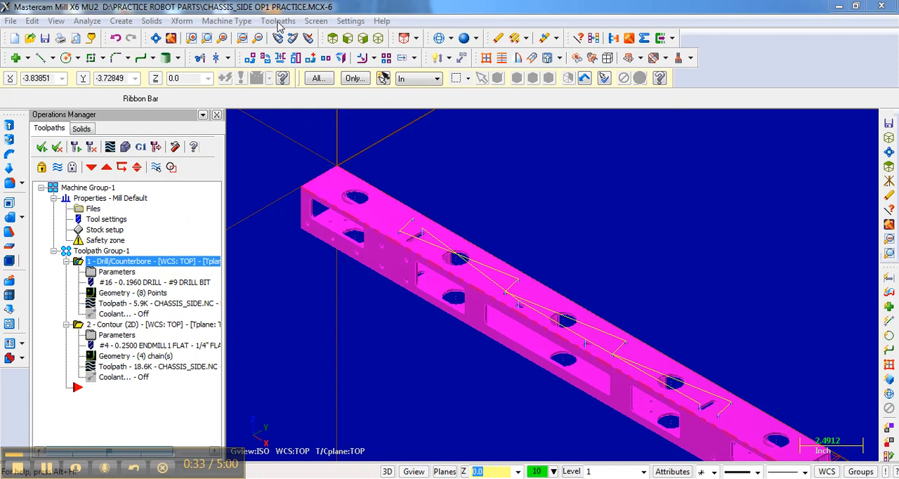
Open the Toolpaths menu to list the available toolpath types
{"action": "left_click", "coordinate": [278, 20]}
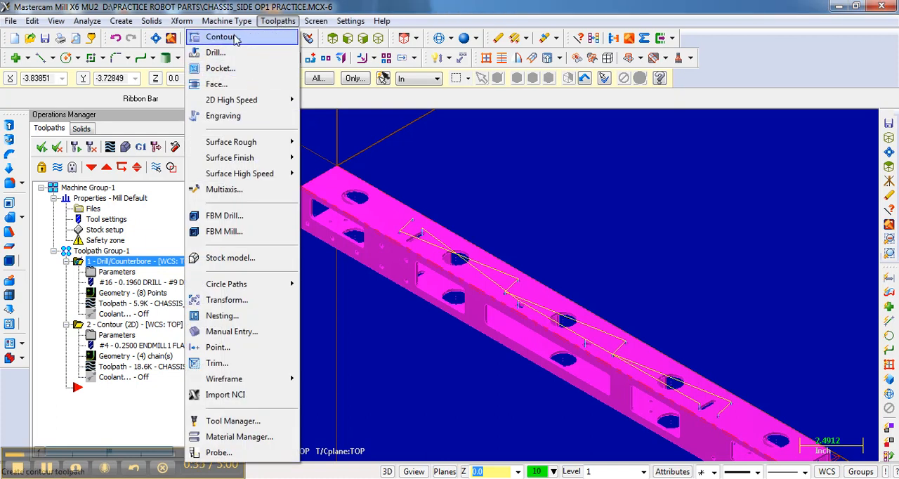
Start a Contour toolpath and chain the five round hole edges along the chassis top
{"action": "left_click", "coordinate": [221, 36]}
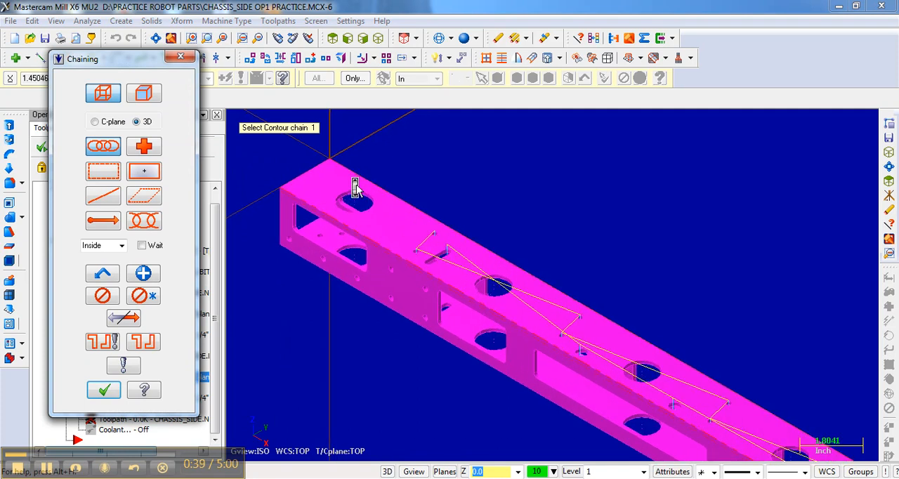
{"action": "left_click", "coordinate": [354, 201]}
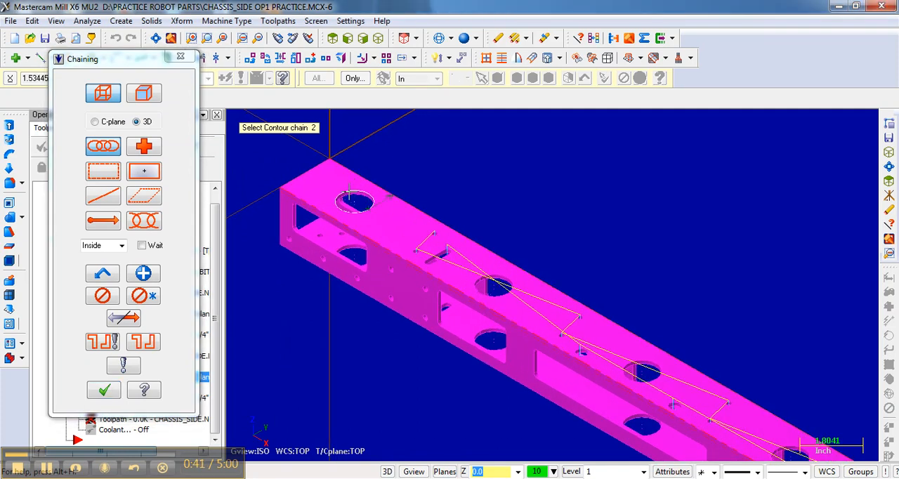
{"action": "mouse_move", "coordinate": [364, 208]}
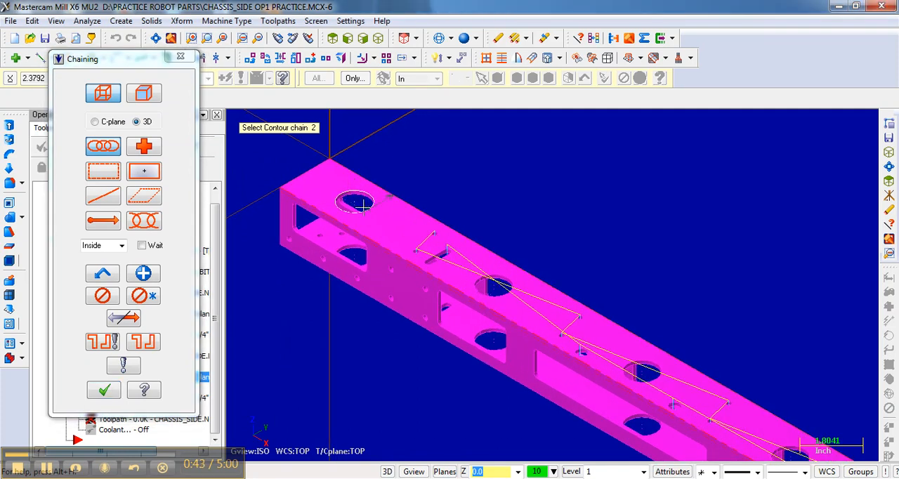
{"action": "left_click", "coordinate": [357, 203]}
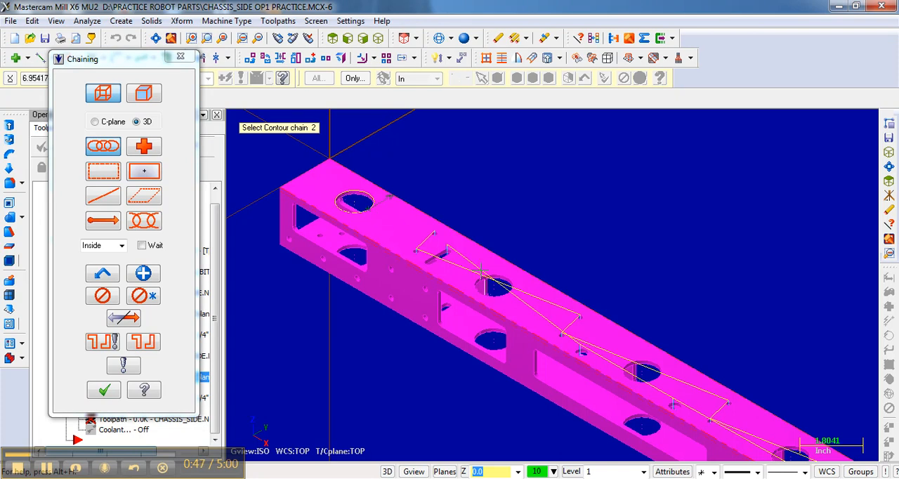
{"action": "left_click", "coordinate": [492, 287]}
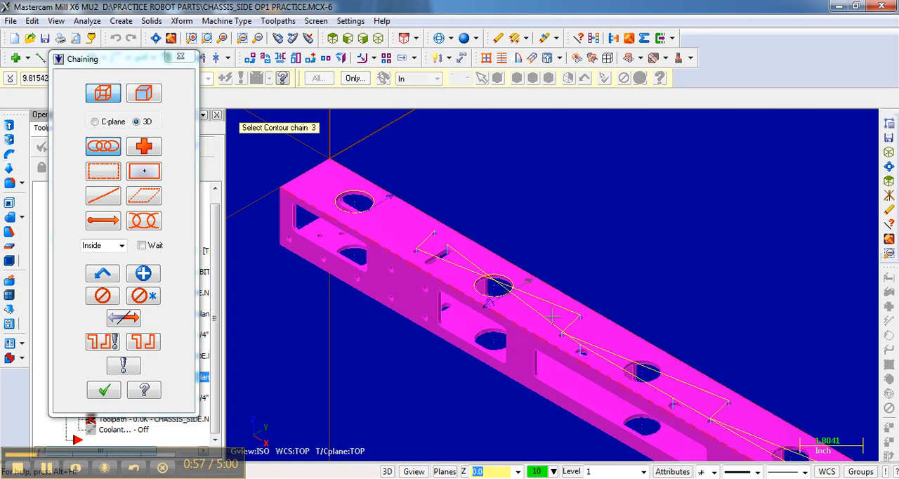
{"action": "left_click", "coordinate": [639, 372]}
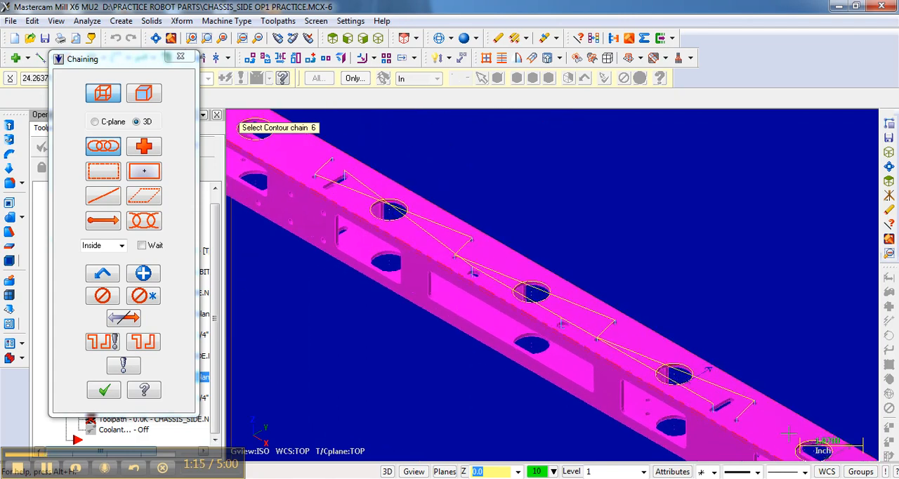
{"action": "left_click", "coordinate": [104, 389]}
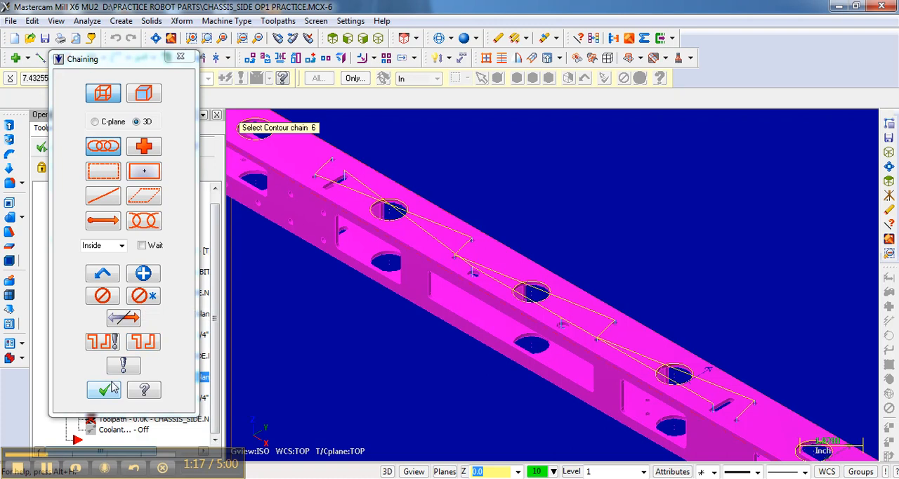
{"action": "mouse_move", "coordinate": [104, 390]}
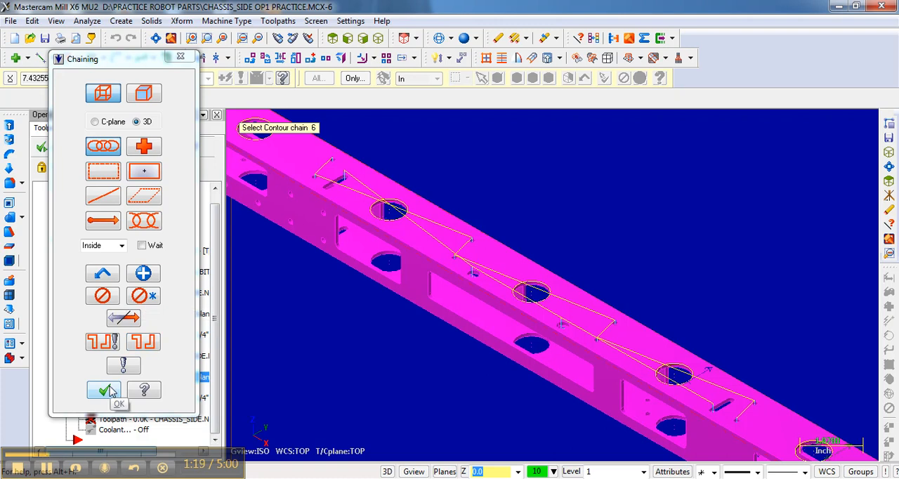
Confirm the hole chains and pick tool #4, 1/4" Flat End Mill 3FL
{"action": "left_click", "coordinate": [103, 390]}
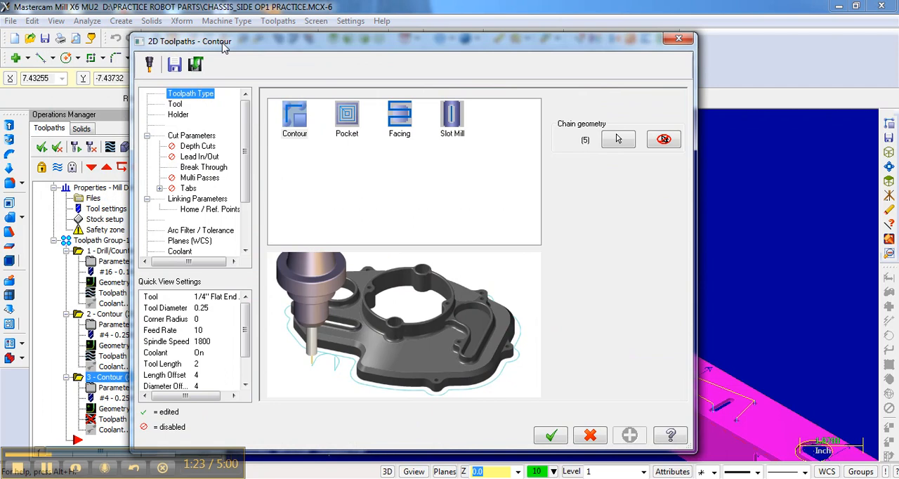
{"action": "left_click", "coordinate": [175, 104]}
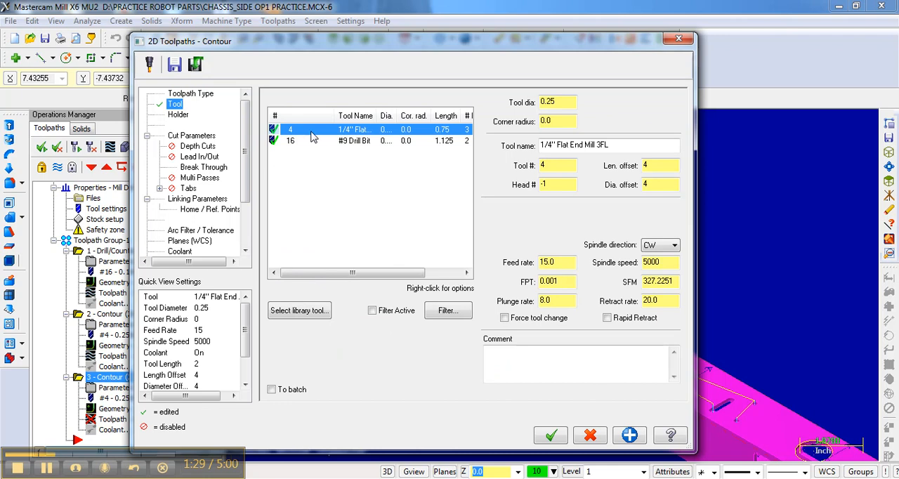
{"action": "mouse_move", "coordinate": [325, 255]}
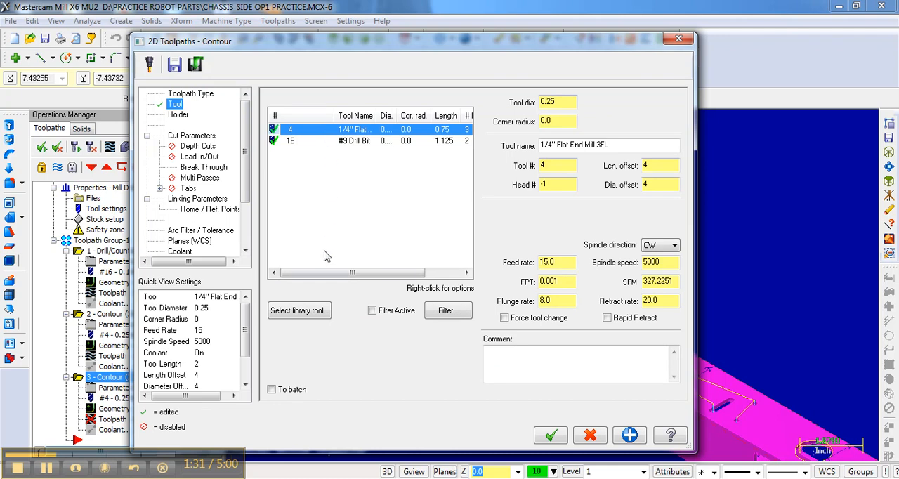
{"action": "mouse_move", "coordinate": [334, 139]}
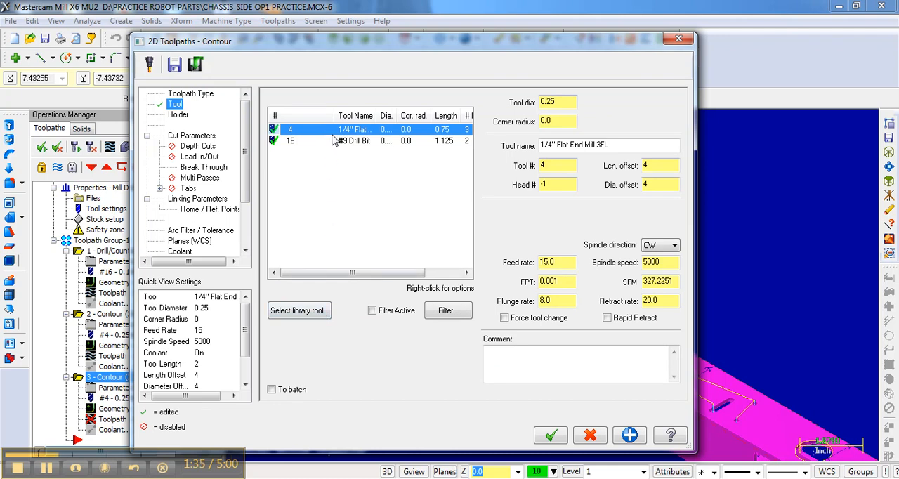
{"action": "mouse_move", "coordinate": [338, 148]}
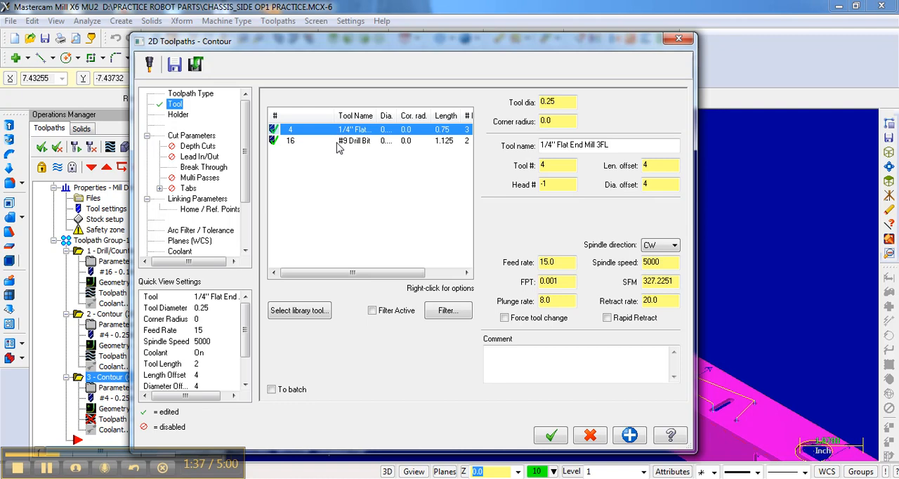
{"action": "mouse_move", "coordinate": [339, 144]}
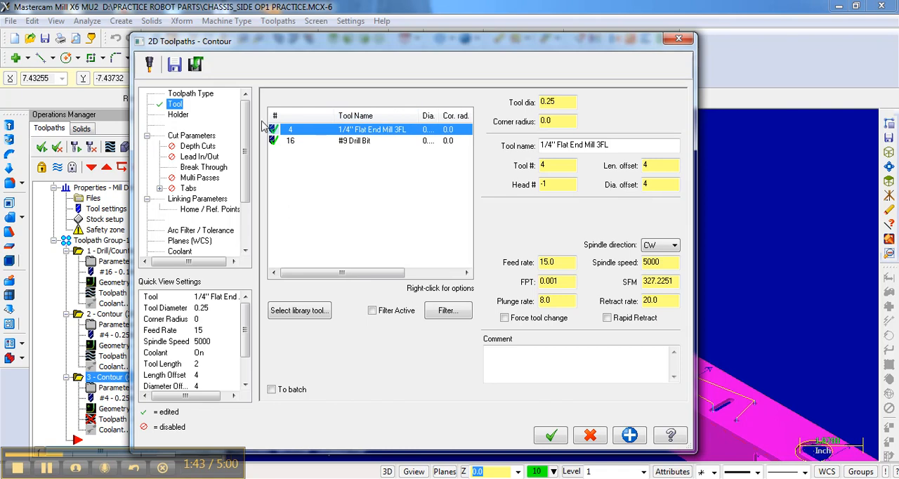
Change the contour's compensation direction from Right to Left on Cut Parameters
{"action": "left_click", "coordinate": [191, 135]}
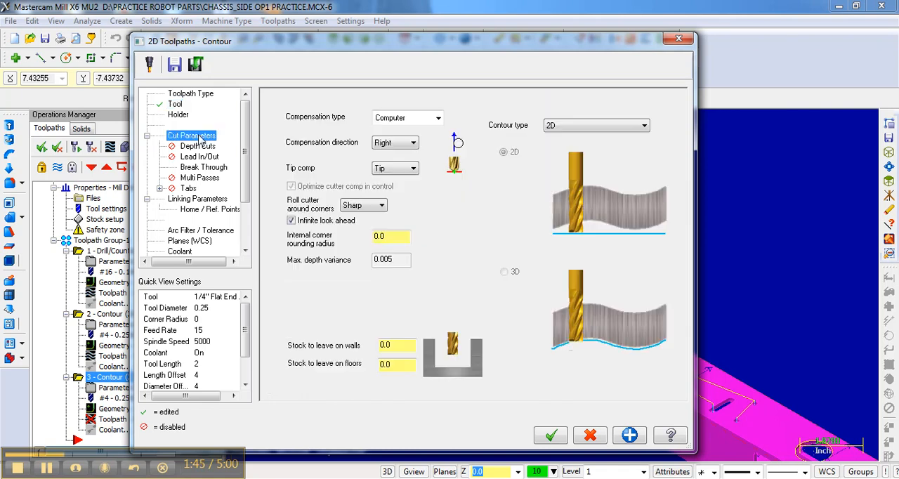
{"action": "mouse_move", "coordinate": [273, 144]}
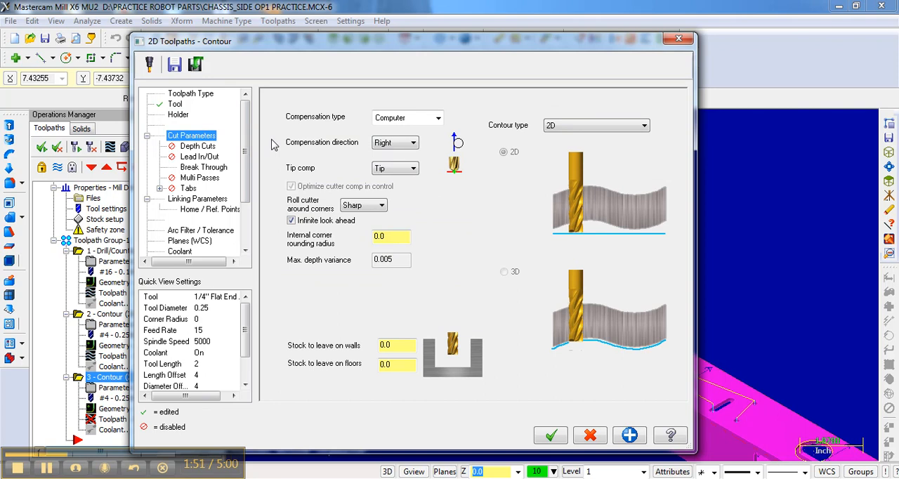
{"action": "left_click", "coordinate": [413, 142]}
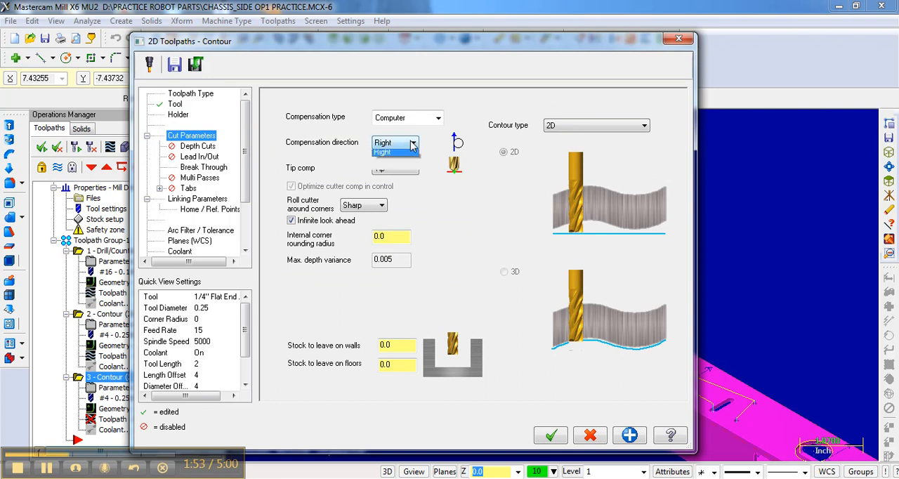
{"action": "left_click", "coordinate": [390, 142]}
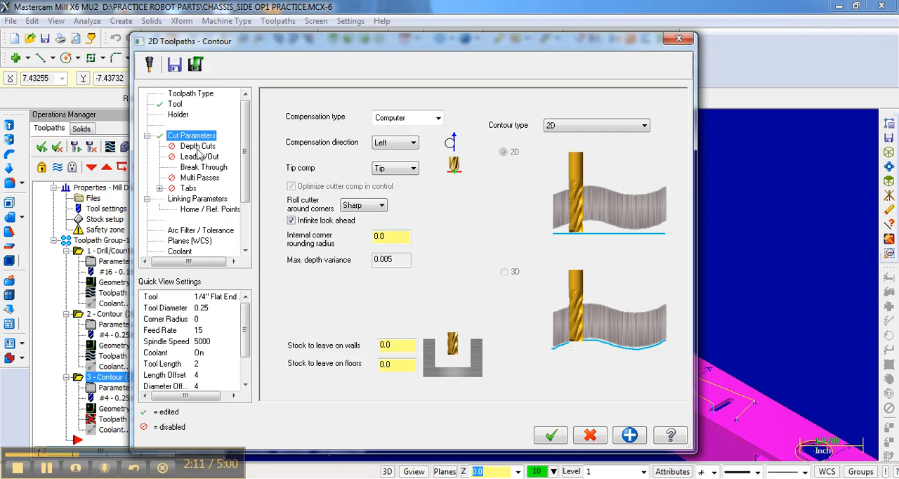
Enable Lead In/Out with both entry and exit moves turned on
{"action": "left_click", "coordinate": [198, 156]}
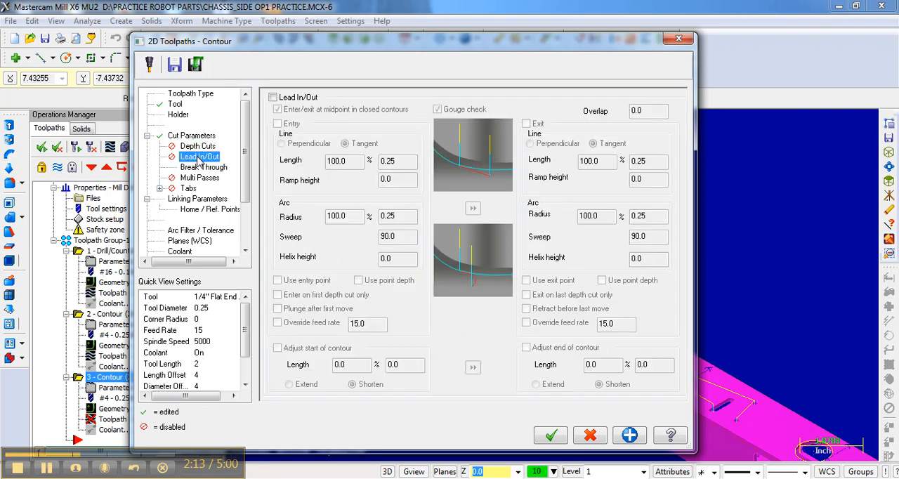
{"action": "left_click", "coordinate": [274, 97]}
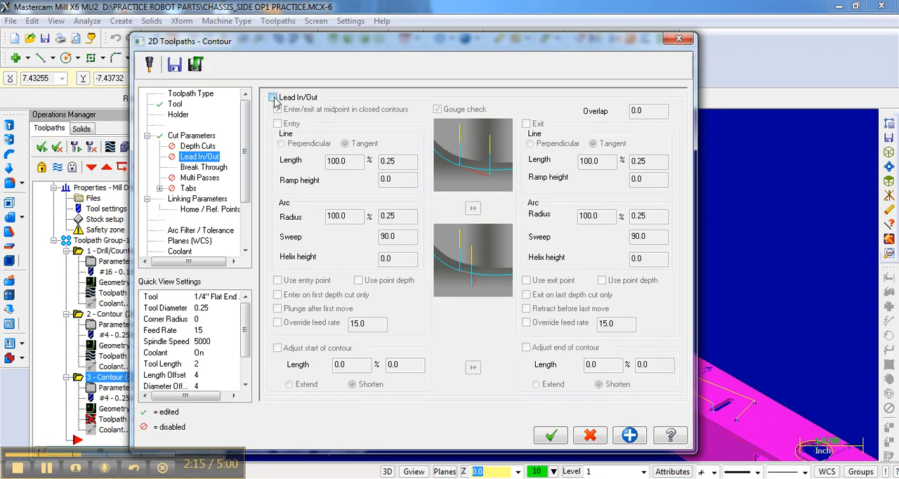
{"action": "left_click", "coordinate": [273, 97]}
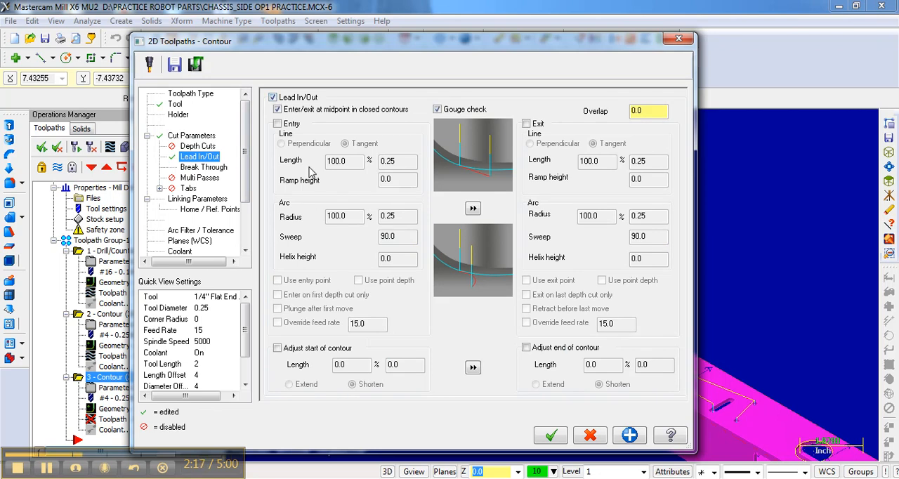
{"action": "mouse_move", "coordinate": [469, 131]}
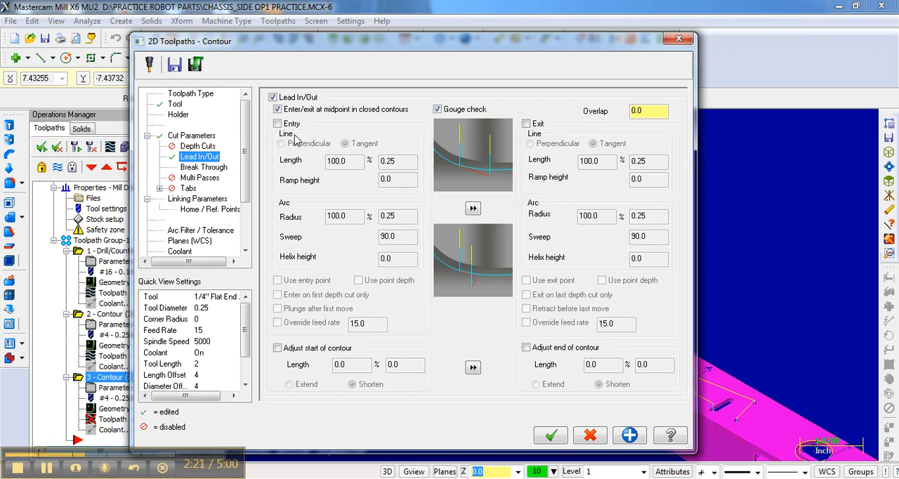
{"action": "left_click", "coordinate": [278, 123]}
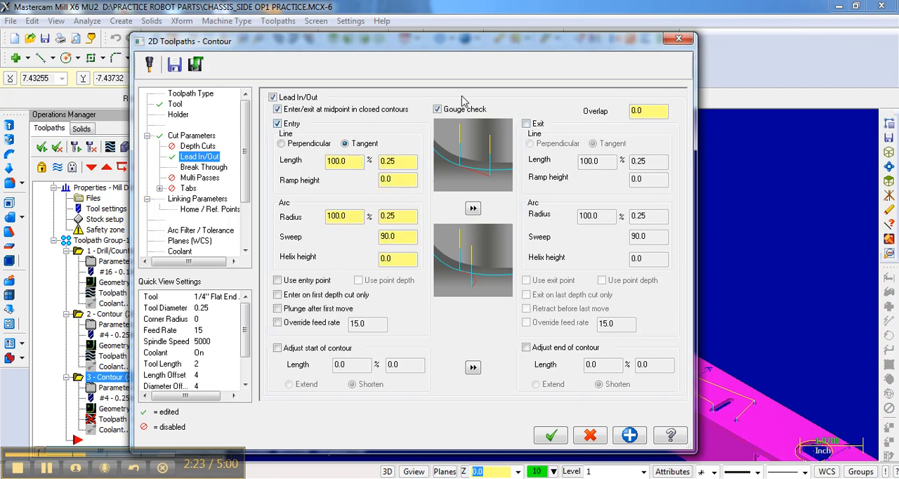
{"action": "left_click", "coordinate": [526, 124]}
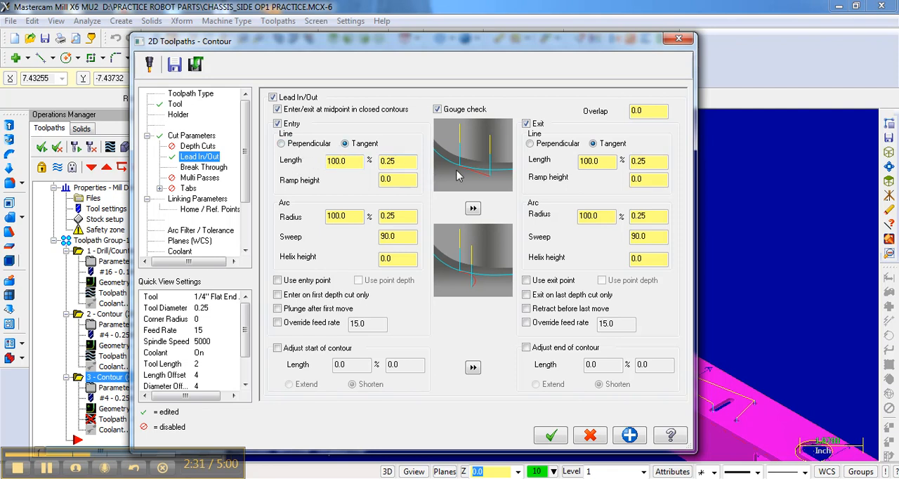
{"action": "mouse_move", "coordinate": [474, 173]}
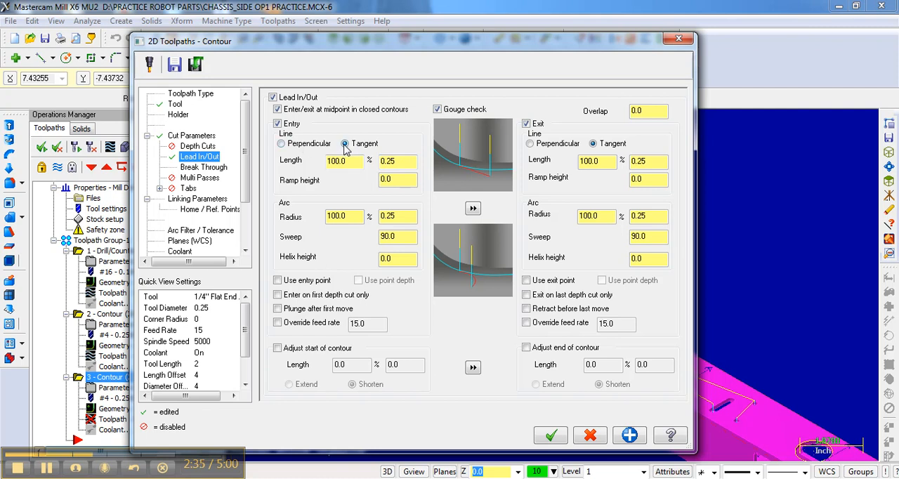
{"action": "mouse_move", "coordinate": [294, 163]}
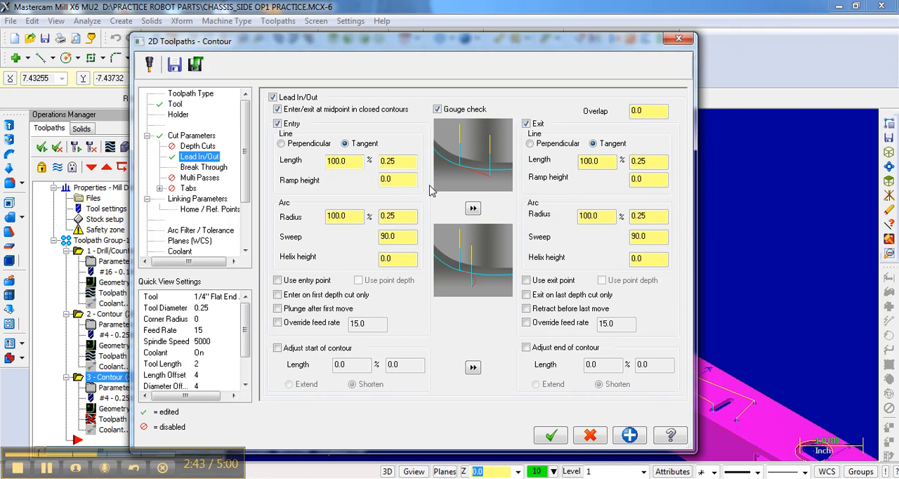
{"action": "mouse_move", "coordinate": [467, 173]}
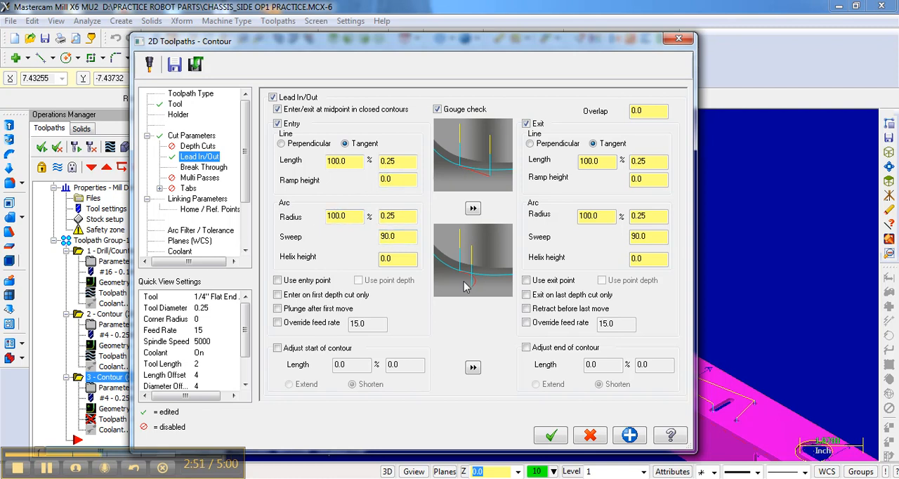
{"action": "mouse_move", "coordinate": [477, 279]}
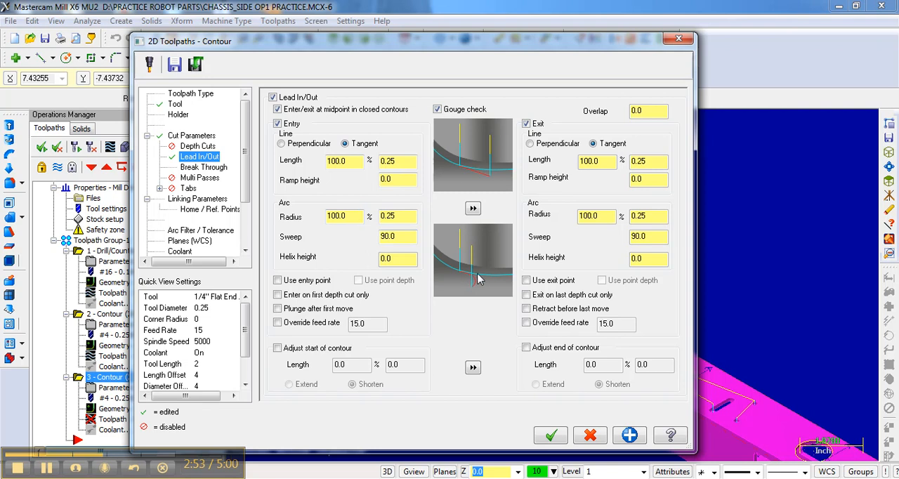
{"action": "mouse_move", "coordinate": [372, 194]}
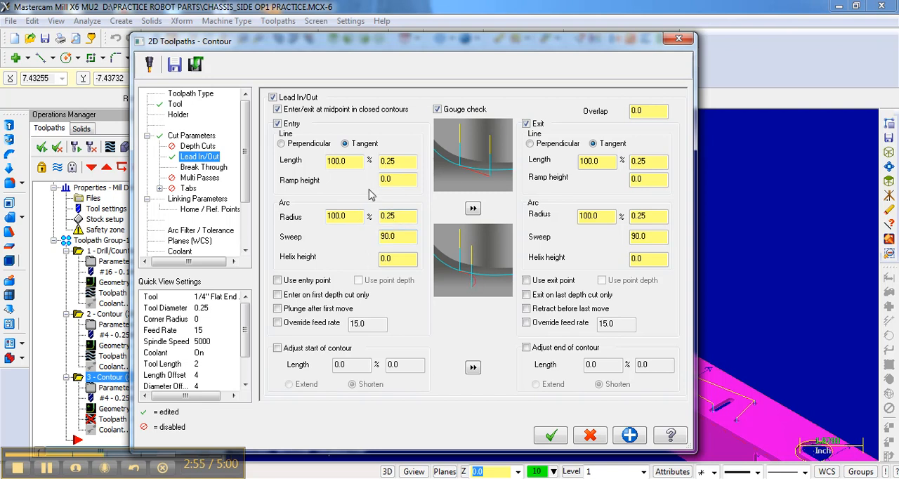
Review the 0.25 entry line length and arc fields
{"action": "left_click", "coordinate": [343, 161]}
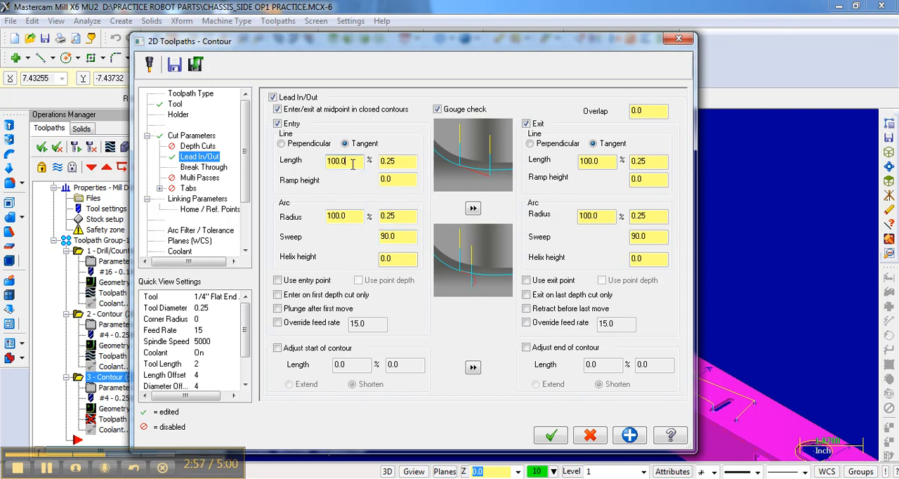
{"action": "triple_click", "coordinate": [337, 161]}
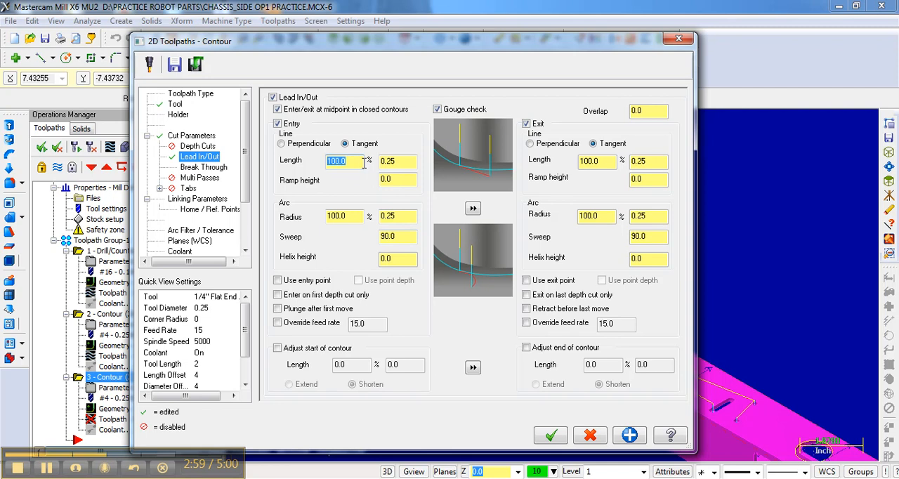
{"action": "left_click", "coordinate": [393, 162]}
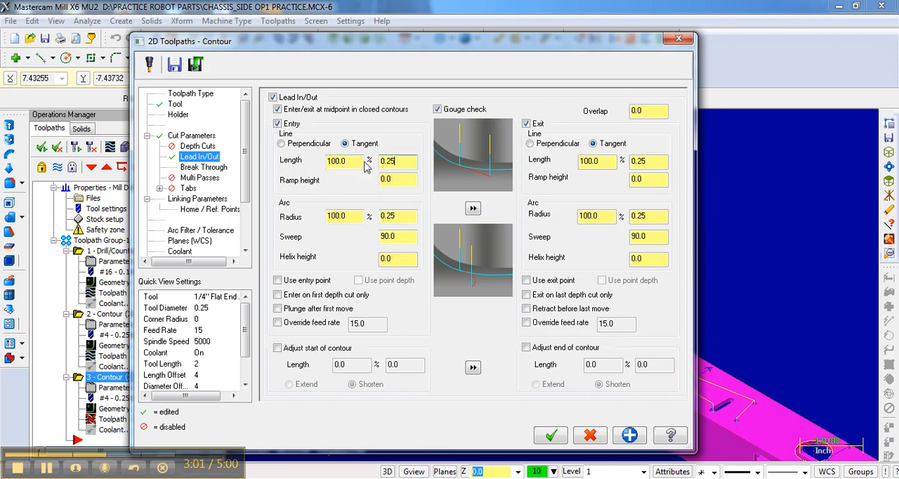
{"action": "left_click", "coordinate": [393, 161]}
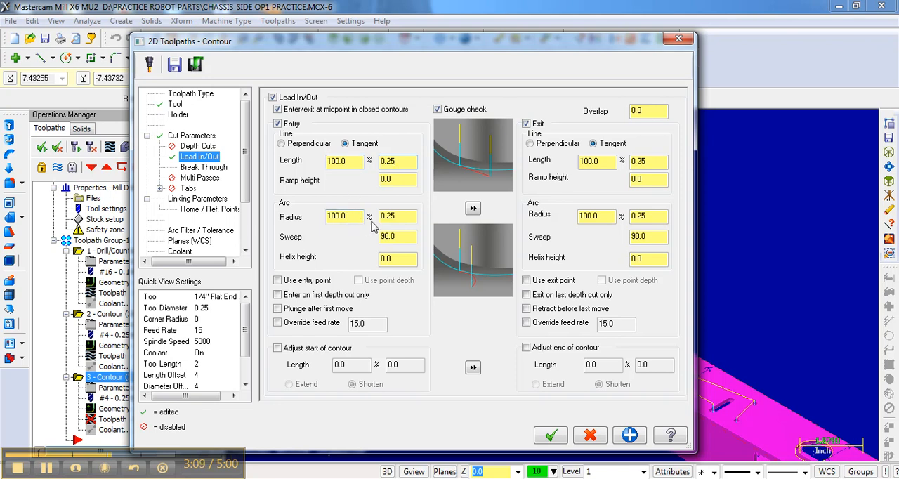
{"action": "left_click", "coordinate": [340, 216]}
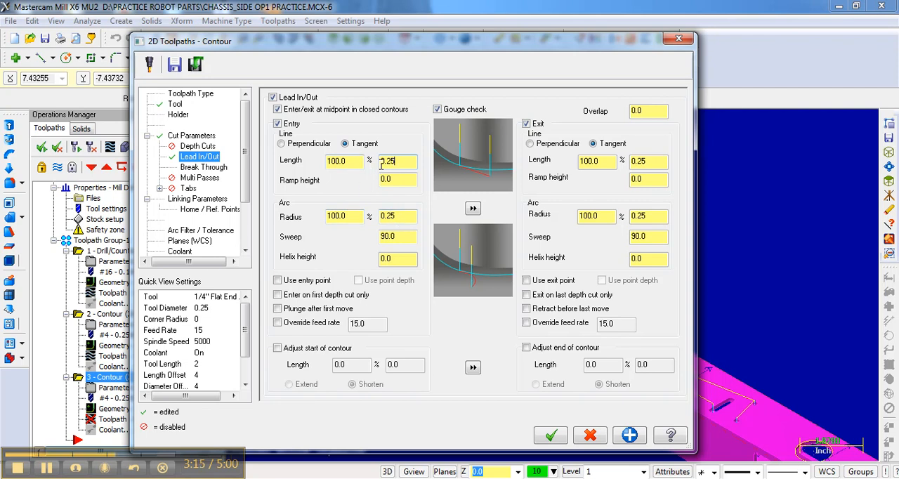
Halve the entry and exit line lengths and arc radii to 50% (0.125)
{"action": "triple_click", "coordinate": [399, 161]}
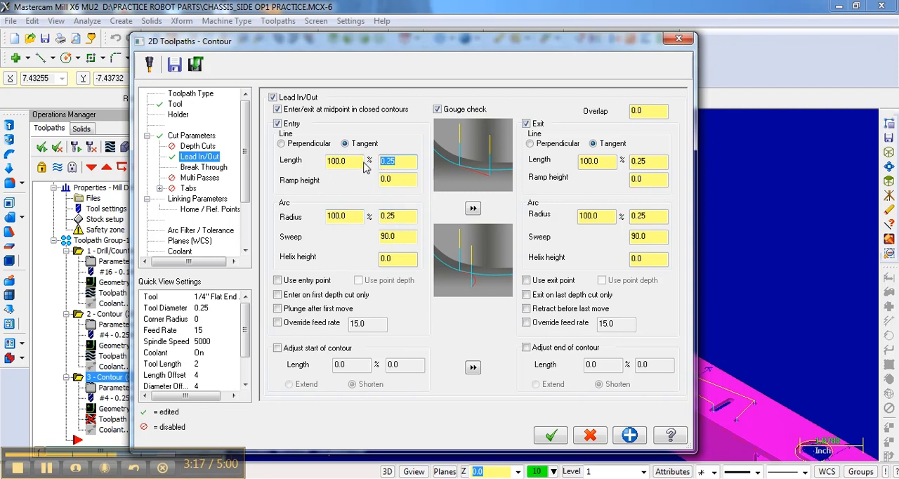
{"action": "type", "text": "5"}
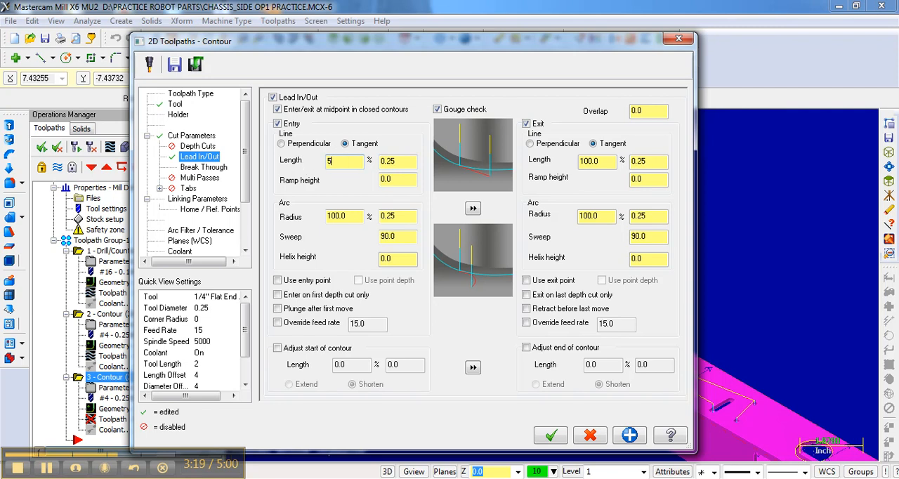
{"action": "type", "text": "0.0"}
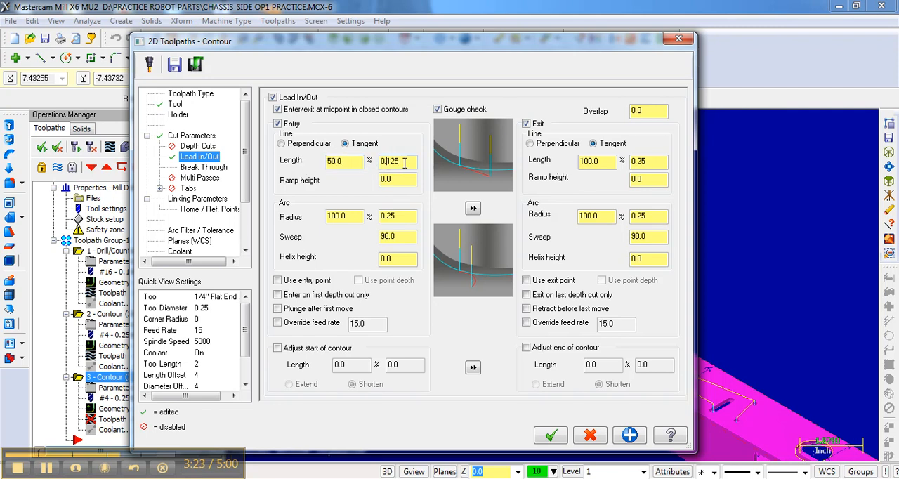
{"action": "triple_click", "coordinate": [396, 161]}
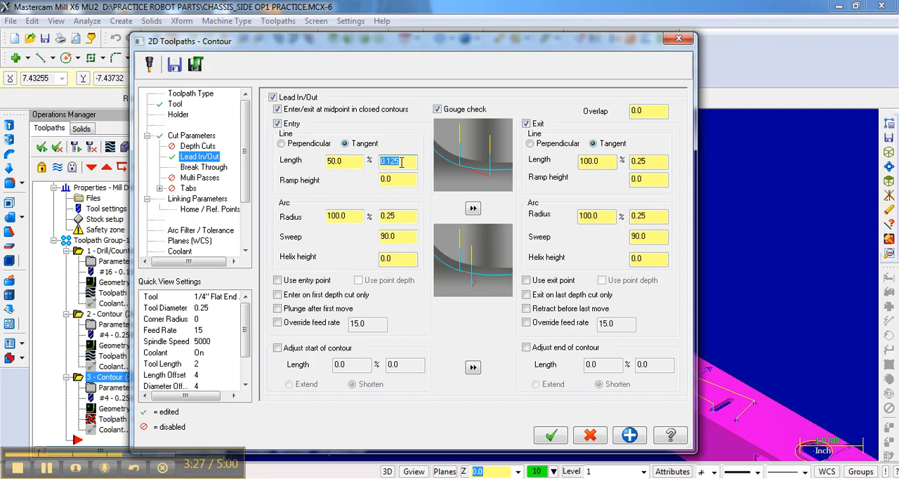
{"action": "left_click", "coordinate": [342, 216]}
{"action": "type", "text": "50"}
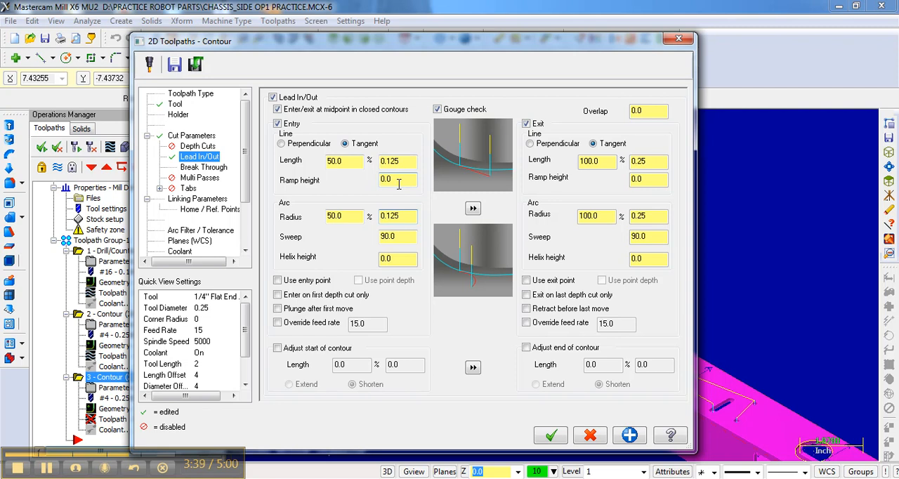
{"action": "left_click", "coordinate": [398, 216]}
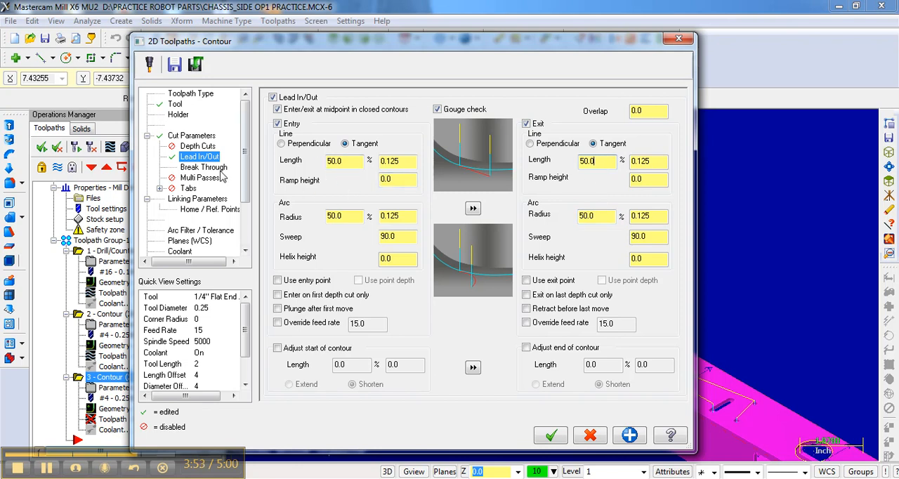
{"action": "left_click", "coordinate": [203, 167]}
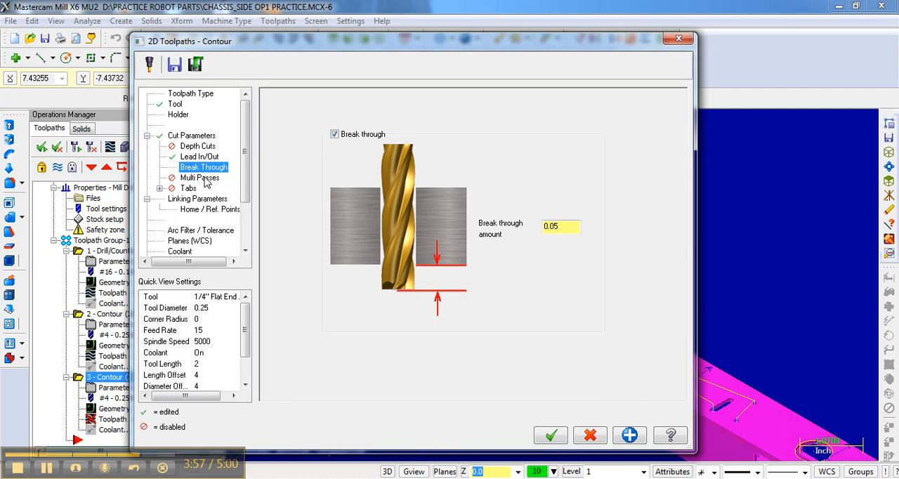
{"action": "left_click", "coordinate": [200, 177]}
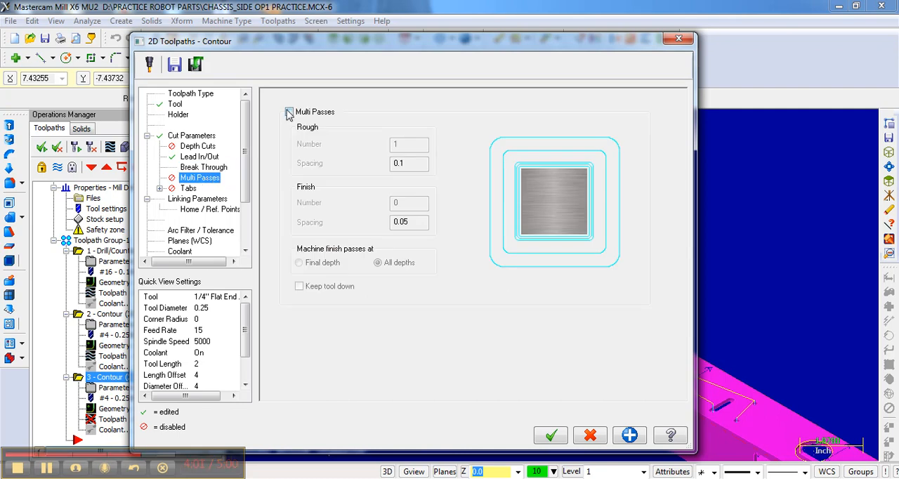
Enable multi passes with one 0.02 finish pass at all depths
{"action": "left_click", "coordinate": [288, 111]}
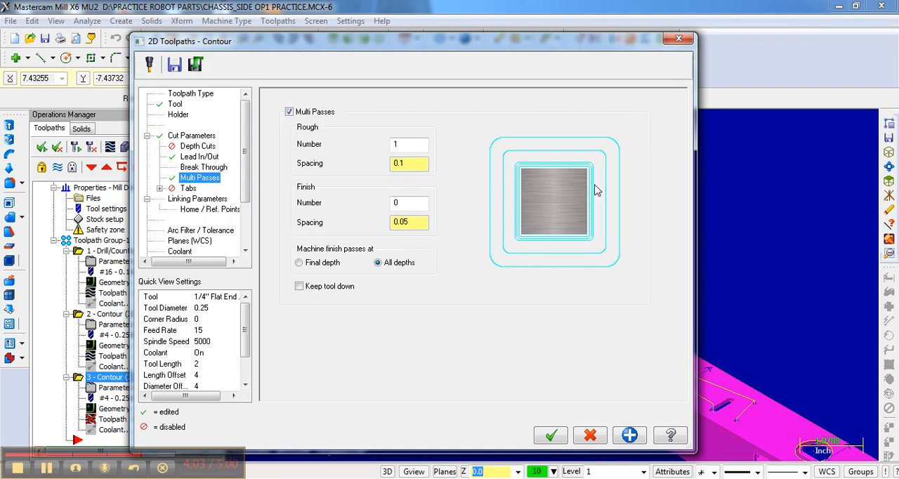
{"action": "mouse_move", "coordinate": [525, 246]}
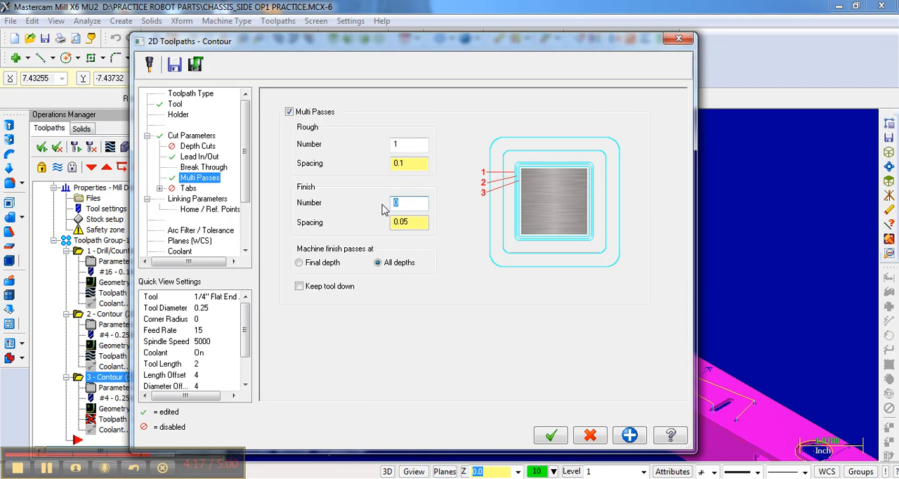
{"action": "type", "text": "1"}
{"action": "left_click", "coordinate": [410, 222]}
{"action": "type", "text": "0.02"}
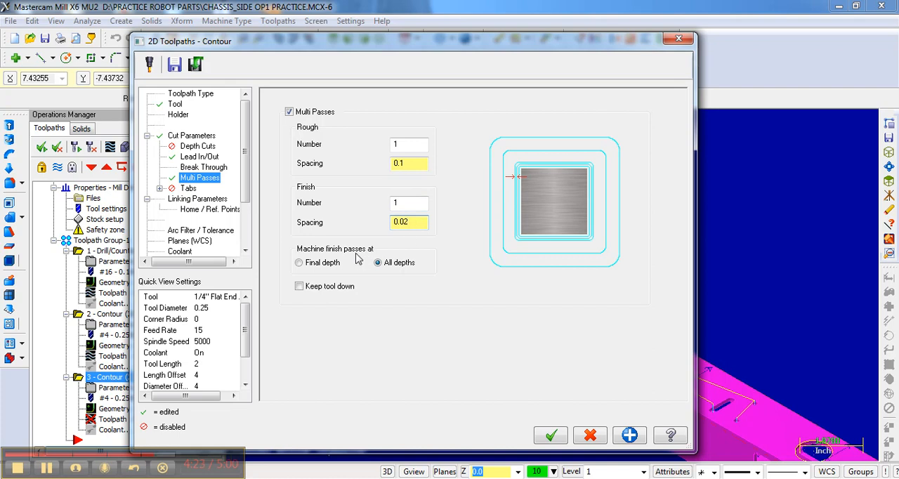
{"action": "left_click", "coordinate": [300, 262]}
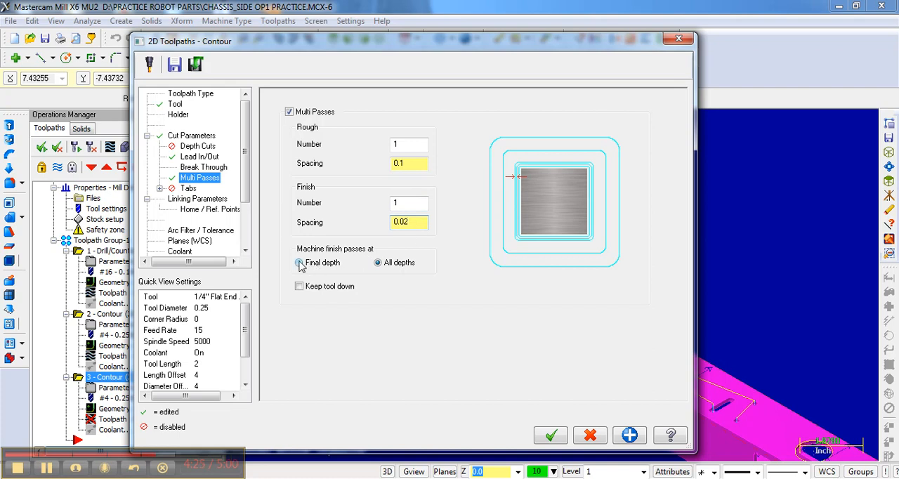
{"action": "left_click", "coordinate": [377, 262]}
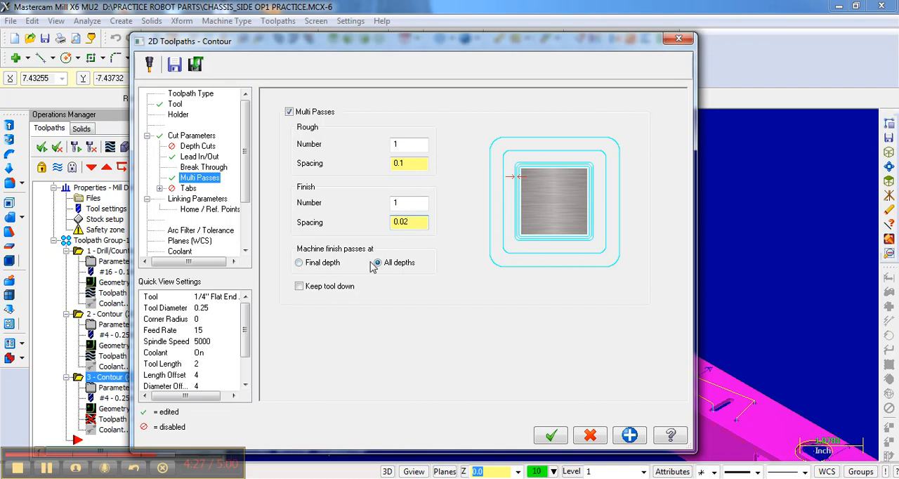
{"action": "left_click", "coordinate": [300, 262]}
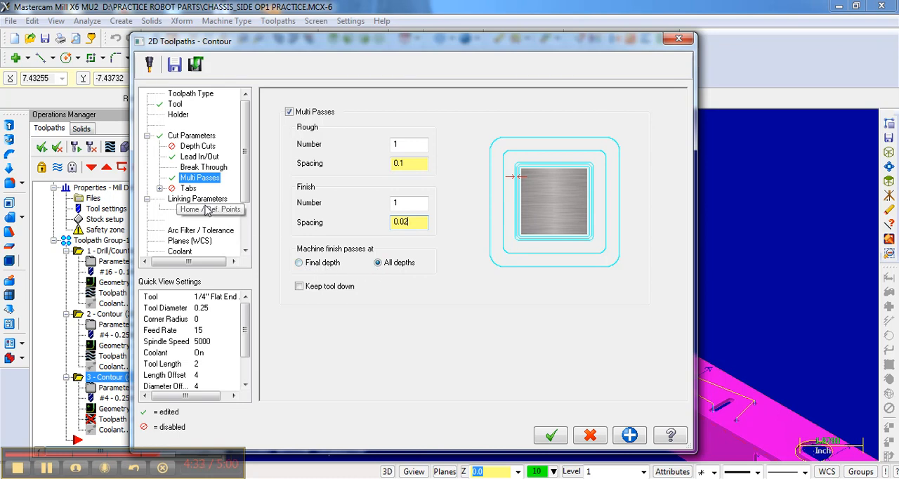
{"action": "mouse_move", "coordinate": [204, 209]}
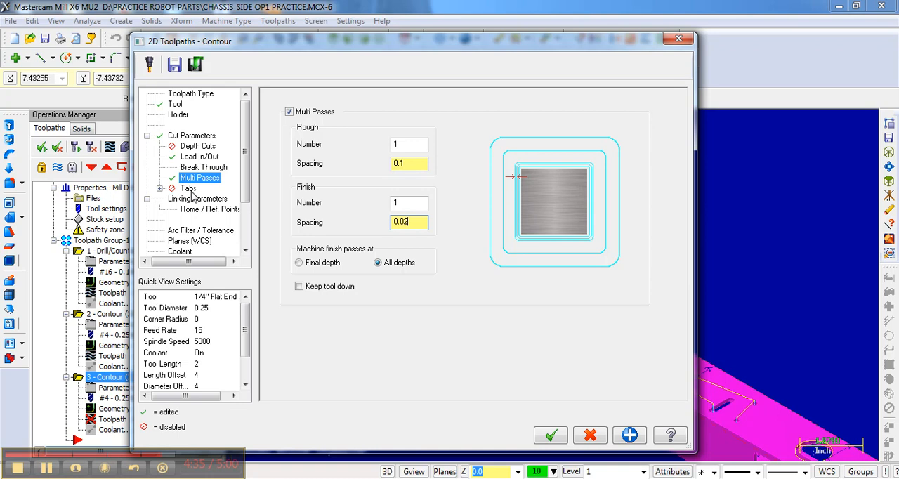
{"action": "left_click", "coordinate": [204, 199]}
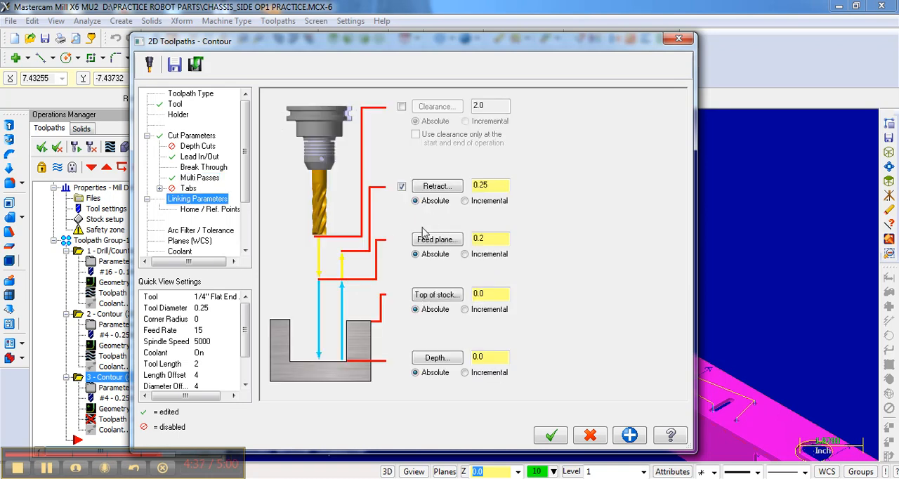